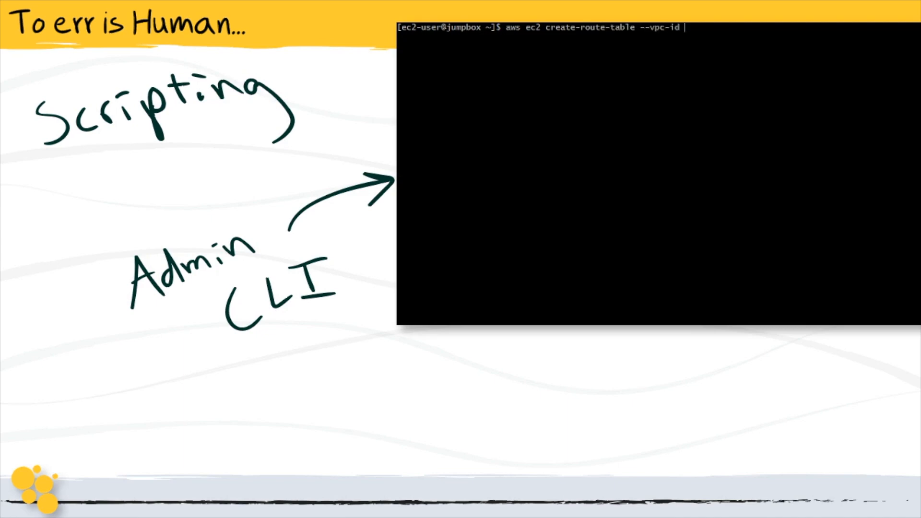
- Show the aws ec2 create-tags command tagging rtb-0ee7b31df0942b4b4 with Key=Name in the terminal
{"action": "type", "text": "vpc-0d176a26edb5e7b1c"}
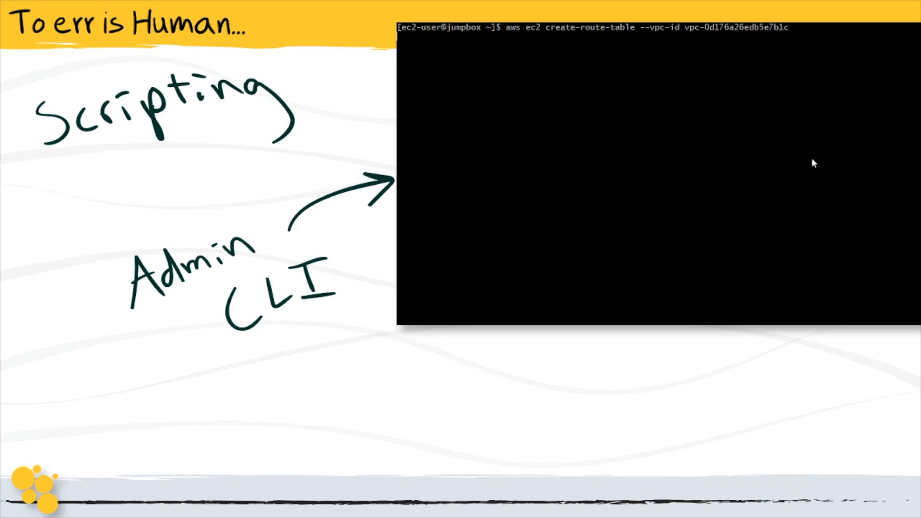
{"action": "type", "text": "aws ec2 create-tags"}
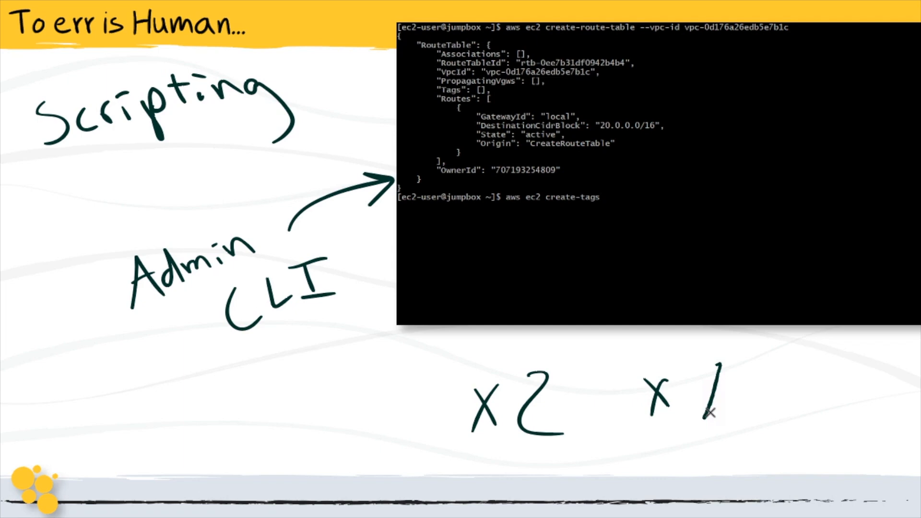
{"action": "type", "text": "--resources"}
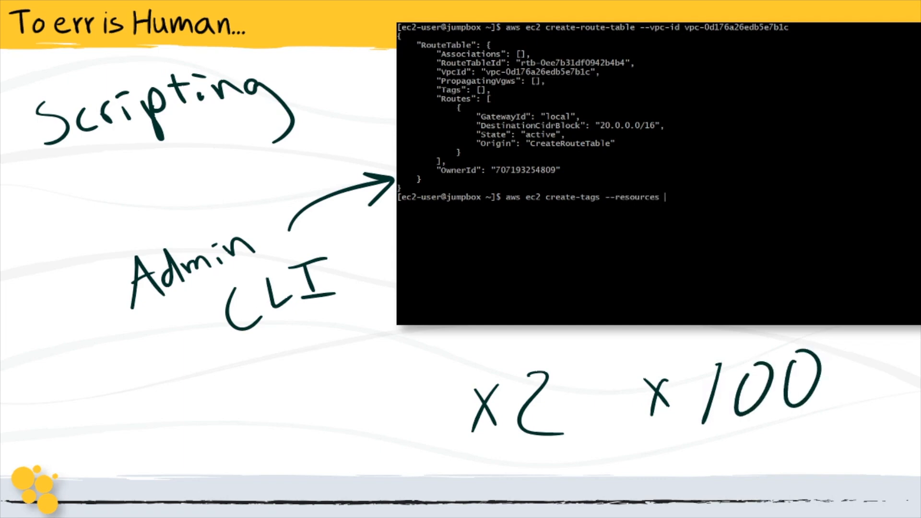
{"action": "type", "text": "rtb-0ee7b31df0942b4b4"}
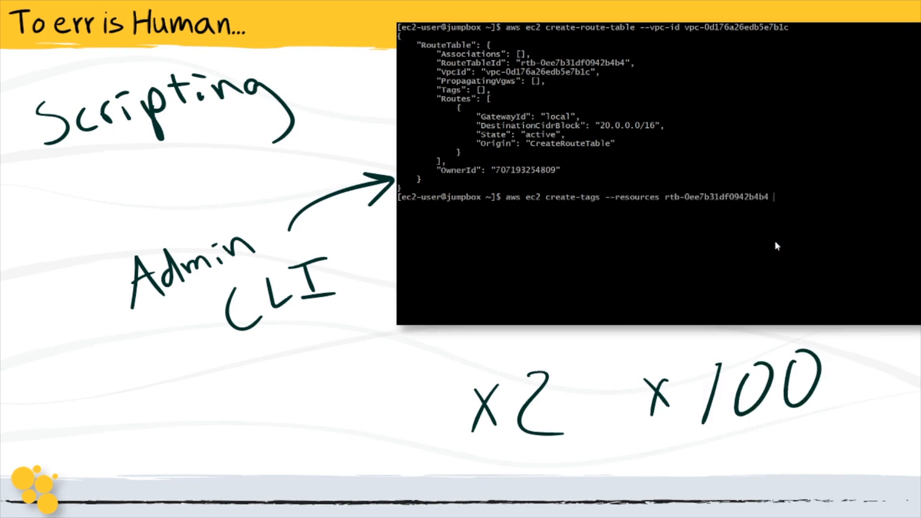
{"action": "type", "text": "--tags"}
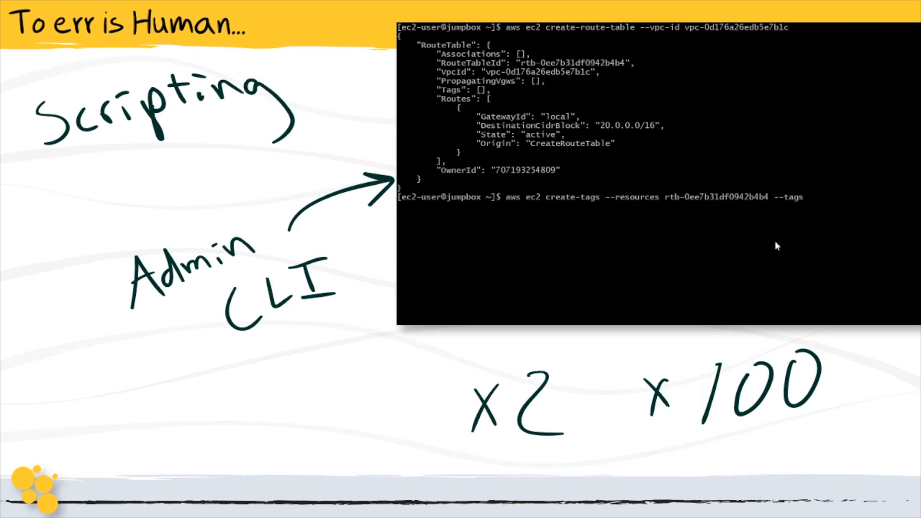
{"action": "type", "text": "Key=Name,"}
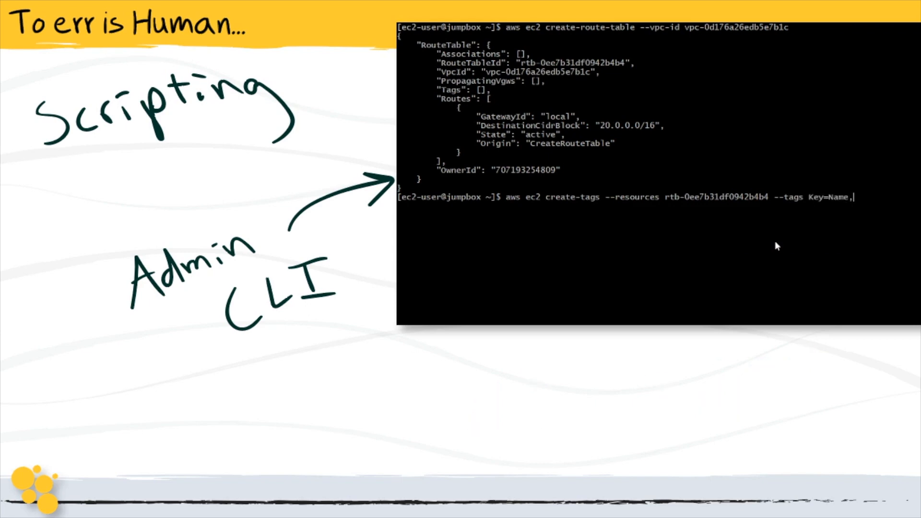
{"action": "type", "text": "Value=Control"}
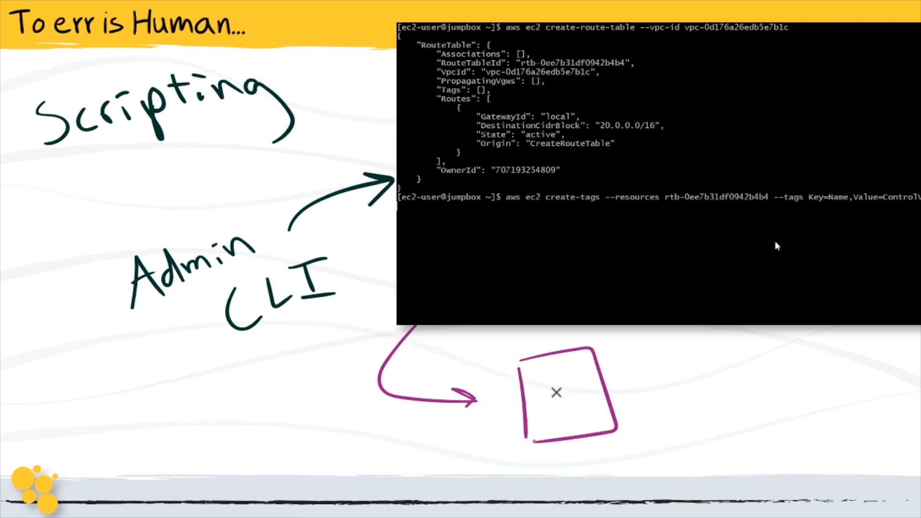
- Show the aws ec2 describe-route-tables command for rtb-0ee7b31df0942b4b4 in the terminal
{"action": "type", "text": "aw"}
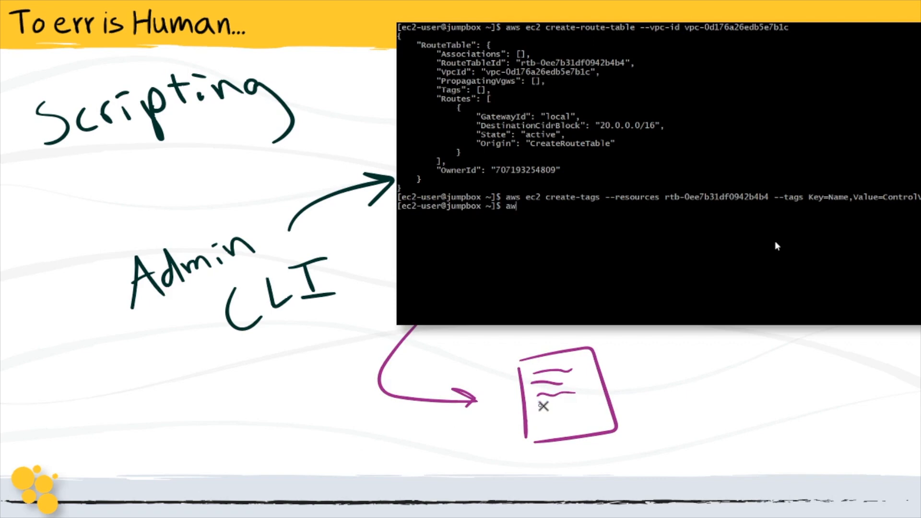
{"action": "type", "text": "aws ec2 describe-route-tables --route-table-ids"}
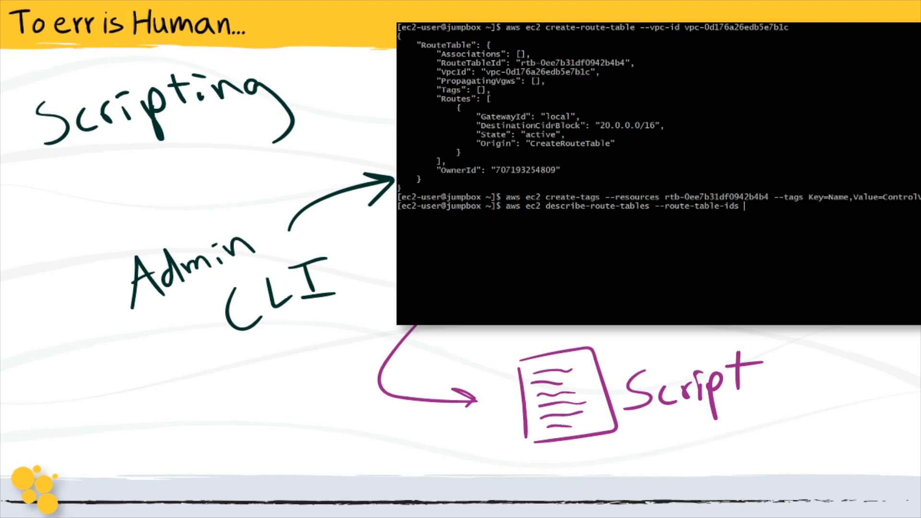
{"action": "type", "text": "rtb-0ee7b31df0942b4b4"}
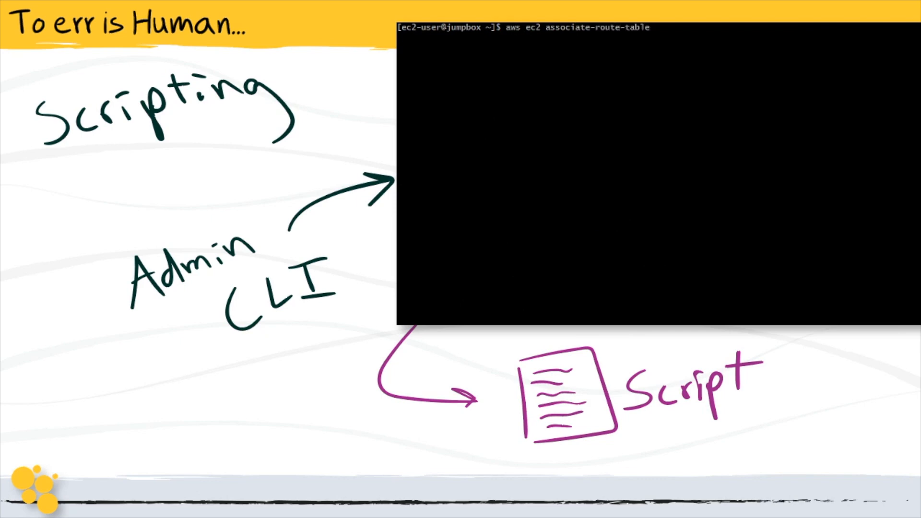
- Add --route-table-id rtb-0ee7b31df0942b4b4 and --subnet-id to the associate-route-table command
{"action": "type", "text": "--route-table-id"}
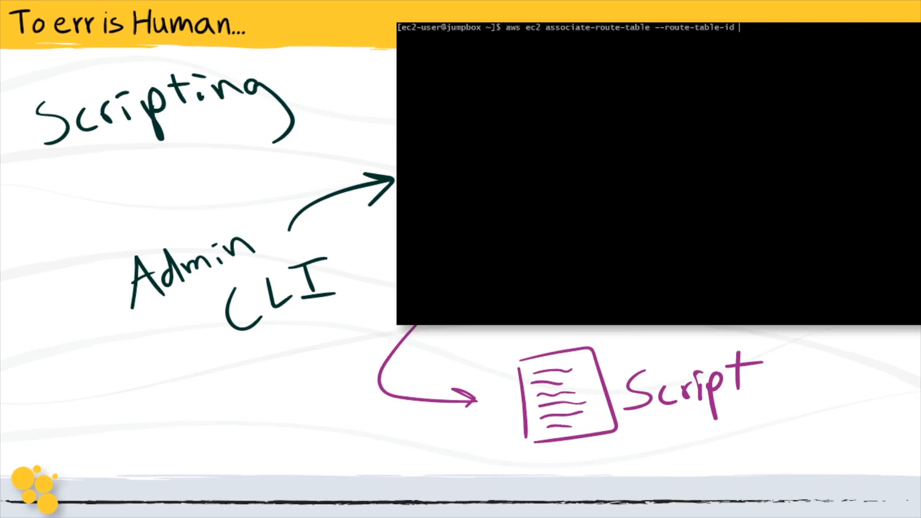
{"action": "type", "text": "rtb-0ee7b31df0942b4b4"}
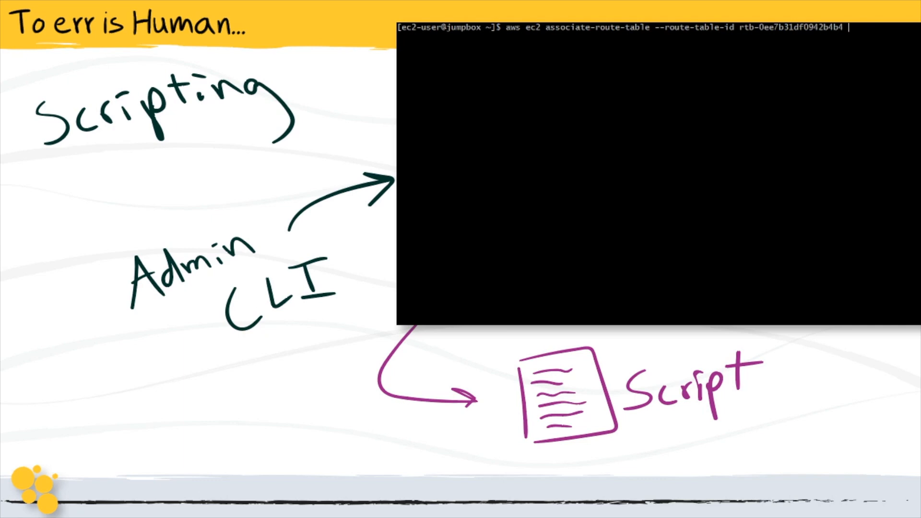
{"action": "type", "text": "--subnet-id"}
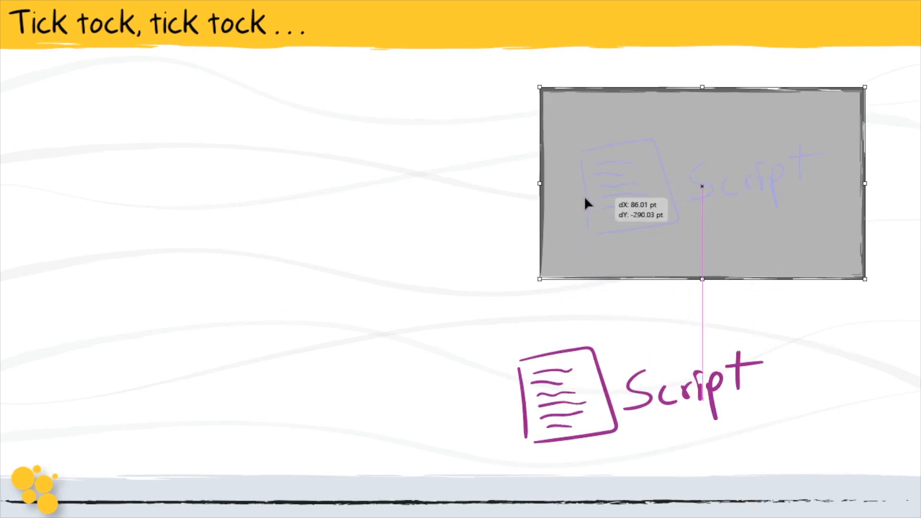
- Move the Script icon into the grey box and handwrite 'timer' beneath it
{"action": "left_click_drag", "start_coordinate": [564, 388], "coordinate": [702, 185]}
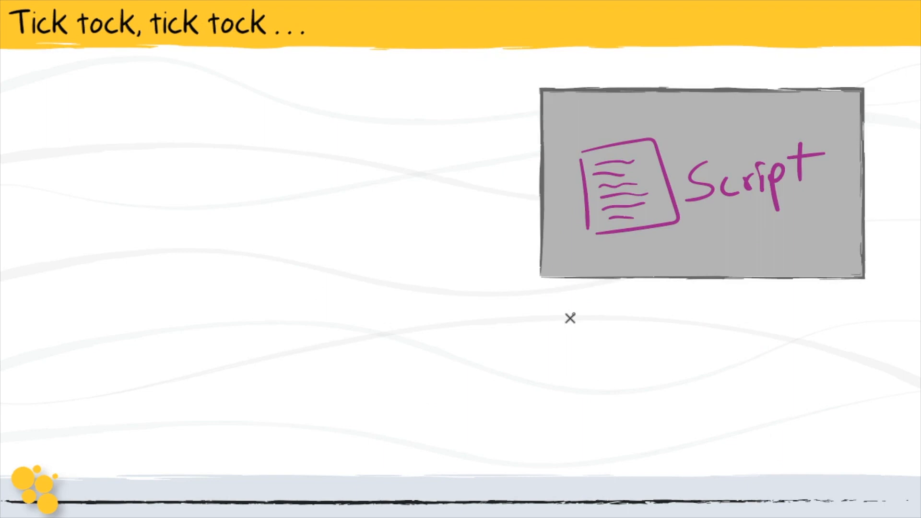
{"action": "type", "text": "timer"}
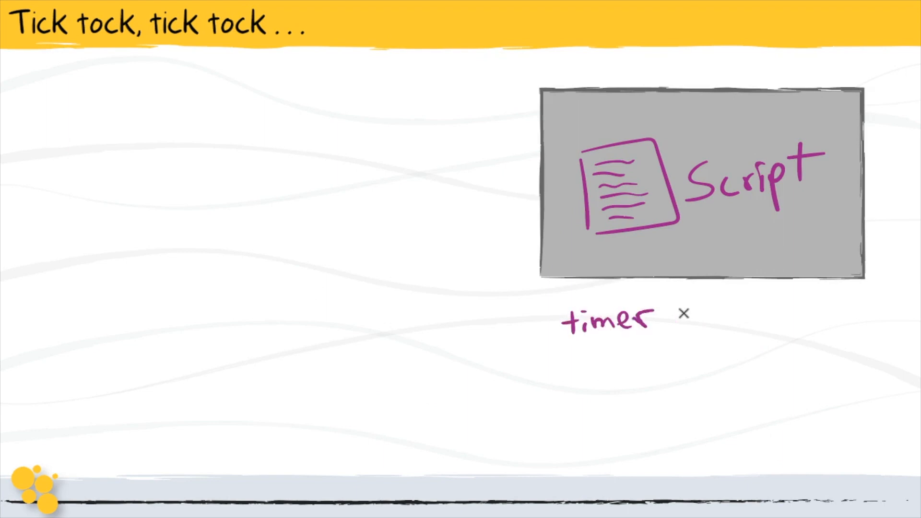
{"action": "left_click", "coordinate": [682, 312]}
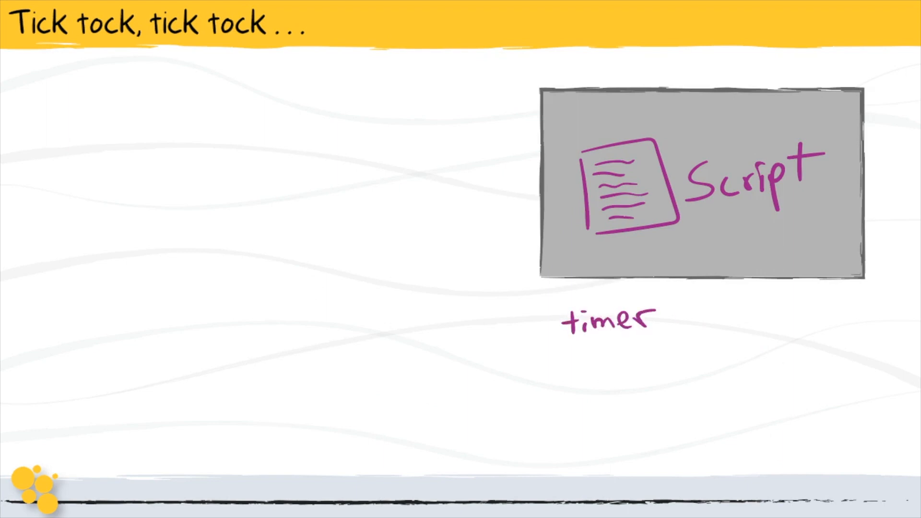